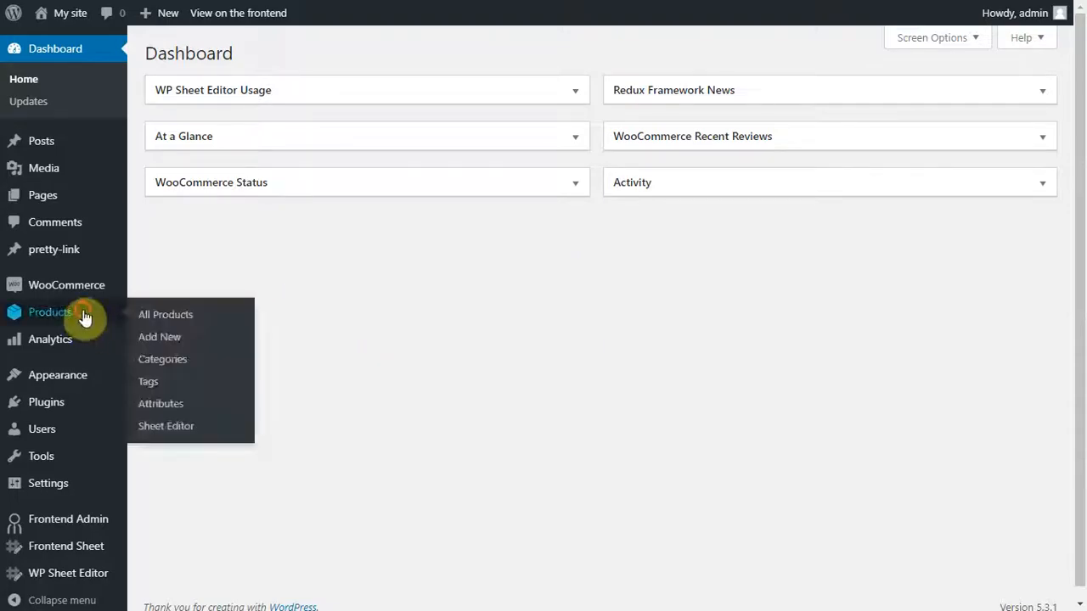
Open all 25 WooCommerce products in the WP Sheet Editor spreadsheet via Edit Products
left_click(167, 314)
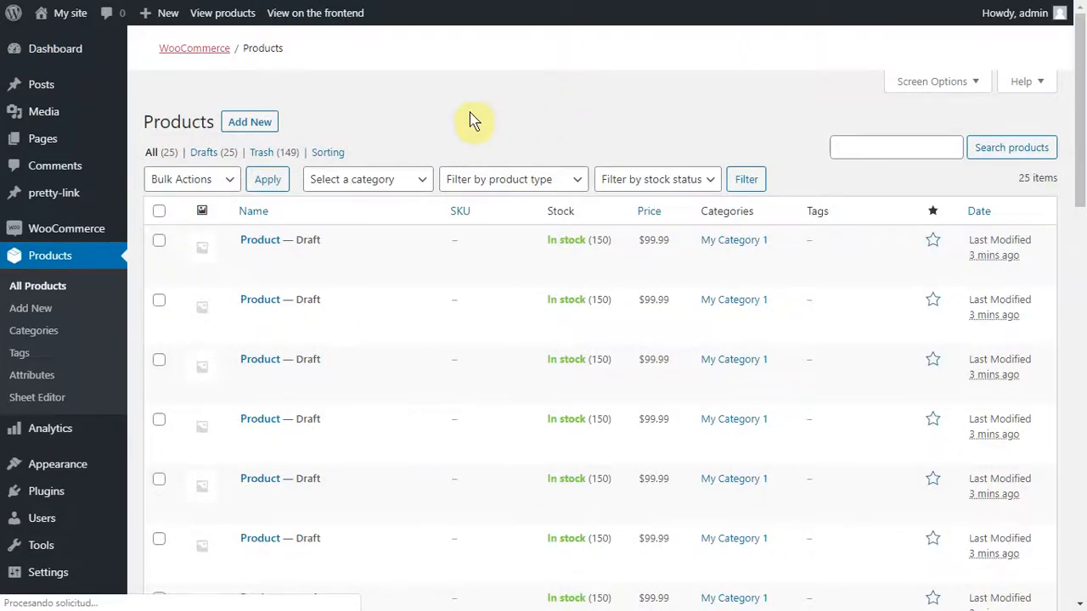
scroll("down", 3)
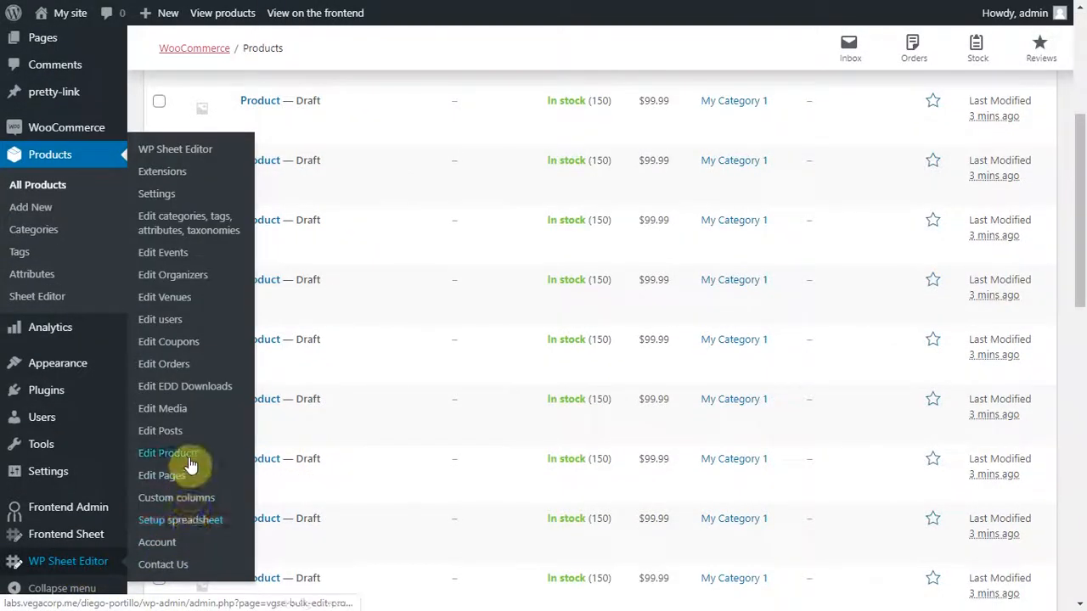
left_click(166, 452)
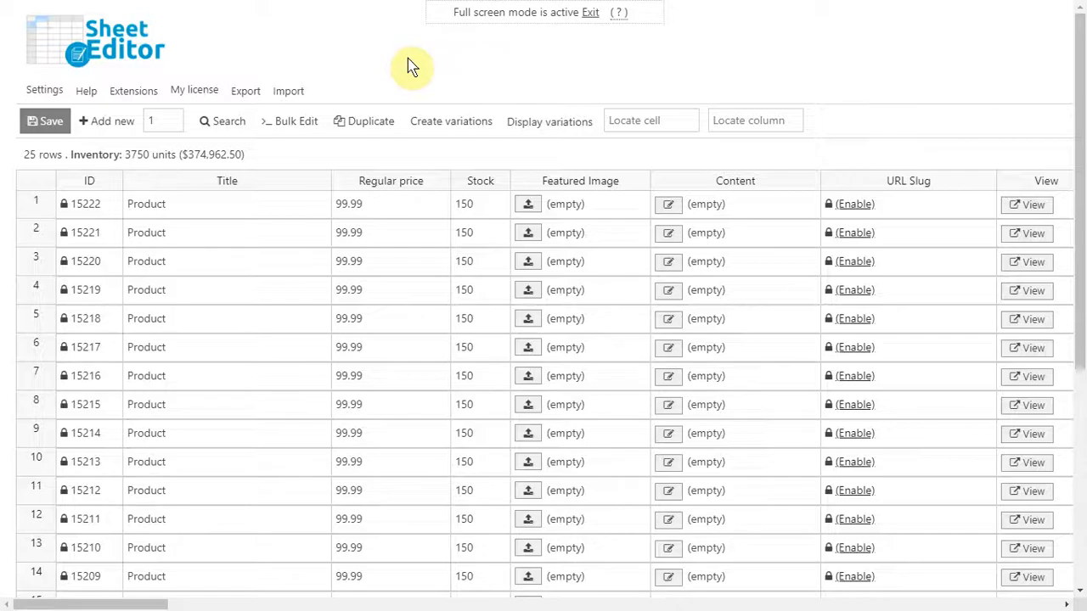
Start a bulk edit on all searched rows targeting the Regular price field
left_click(296, 121)
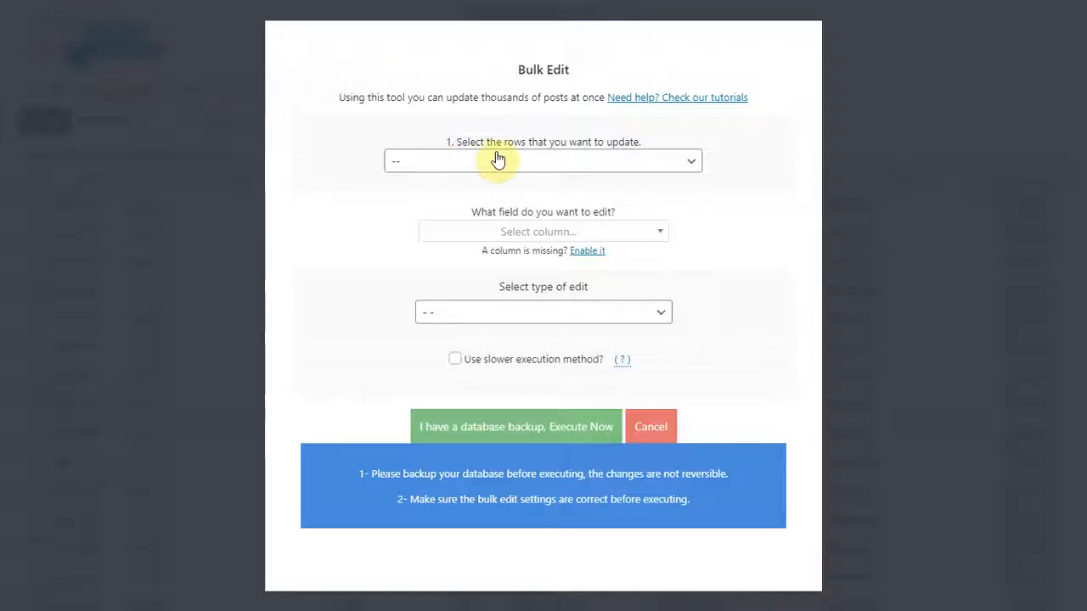
left_click(543, 159)
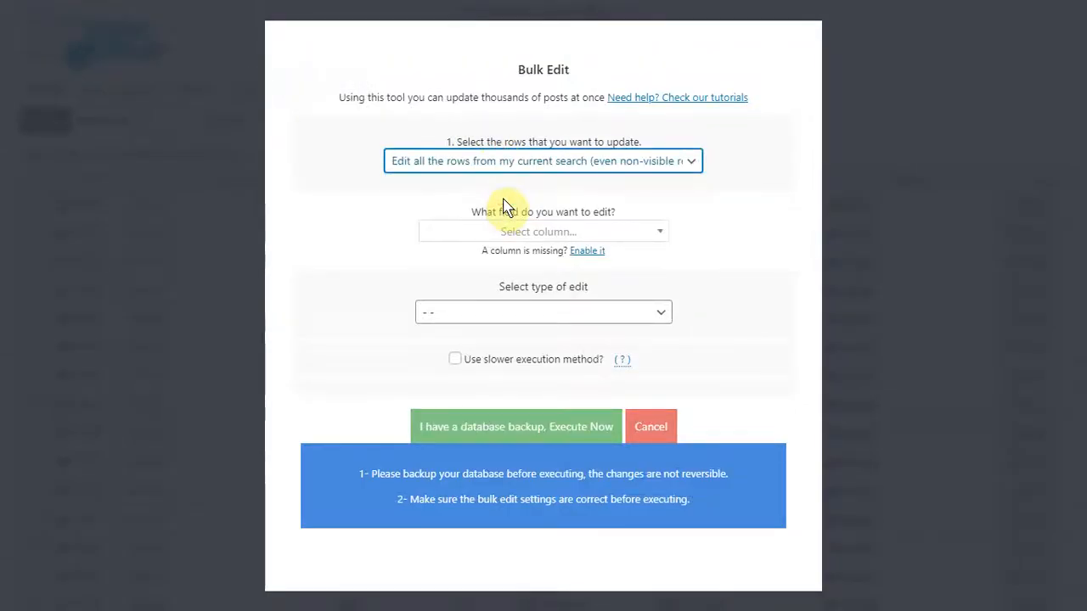
type("re")
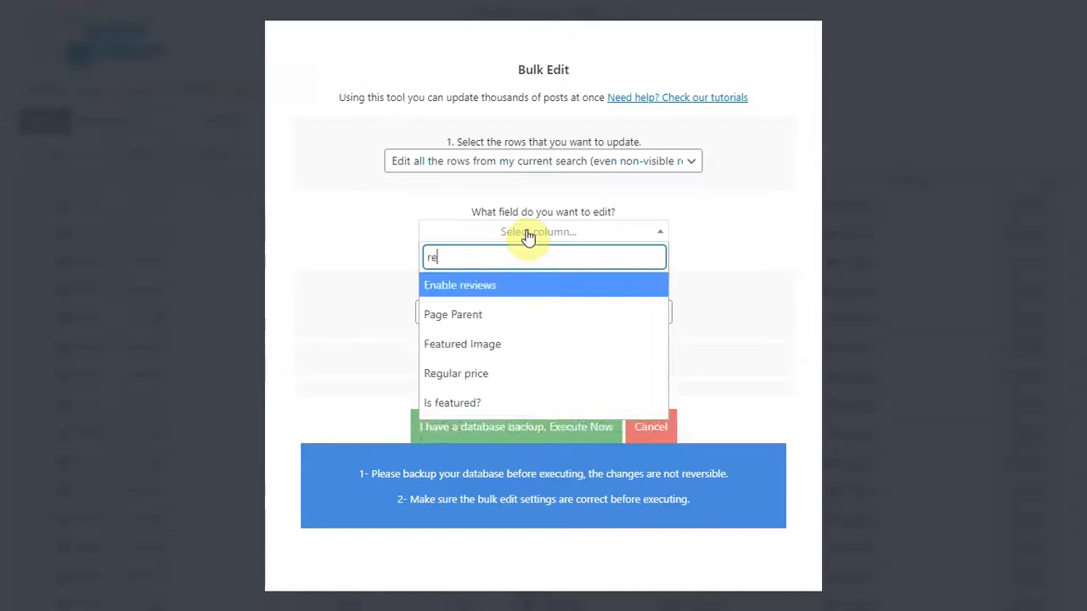
left_click(455, 374)
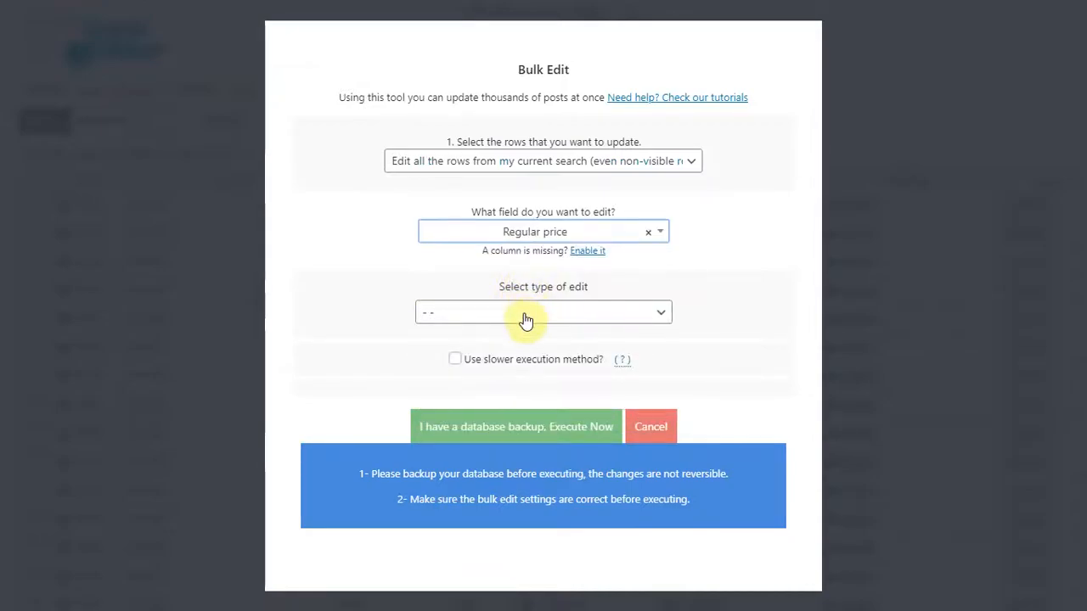
left_click(544, 312)
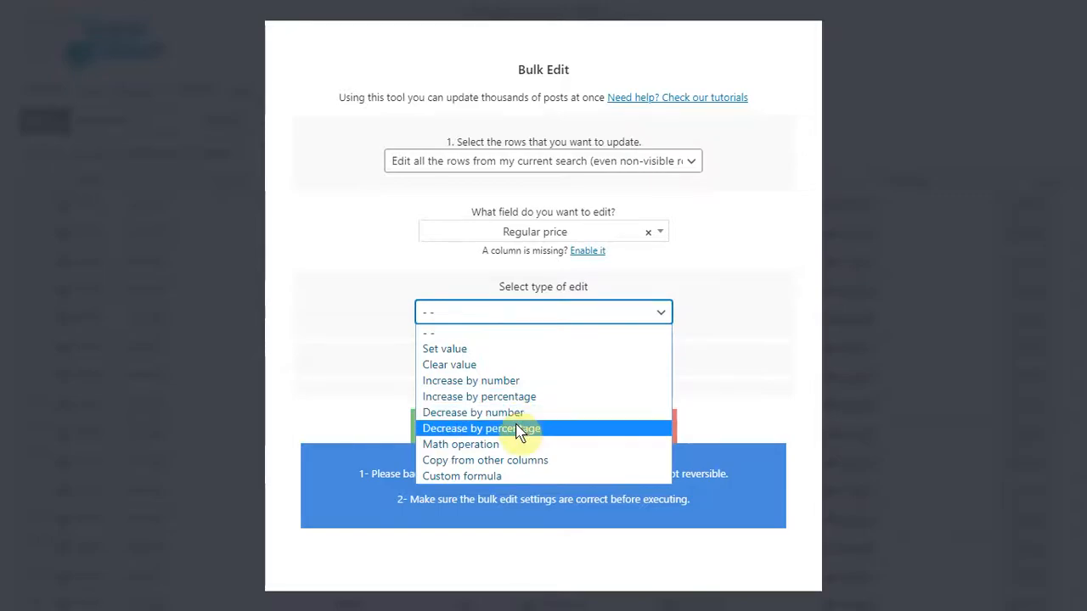
mouse_move(470, 380)
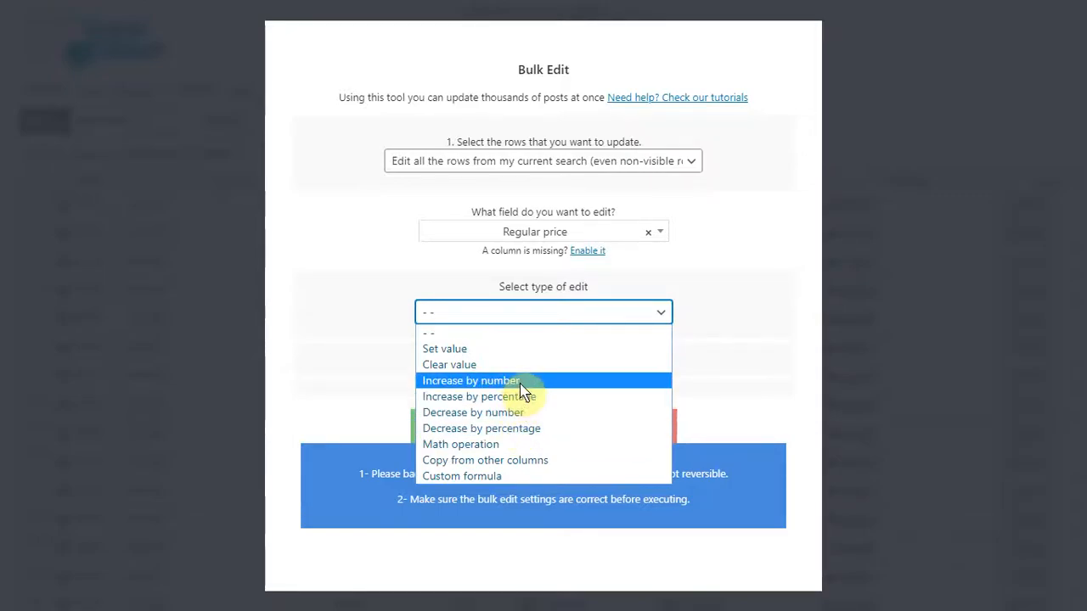
mouse_move(518, 351)
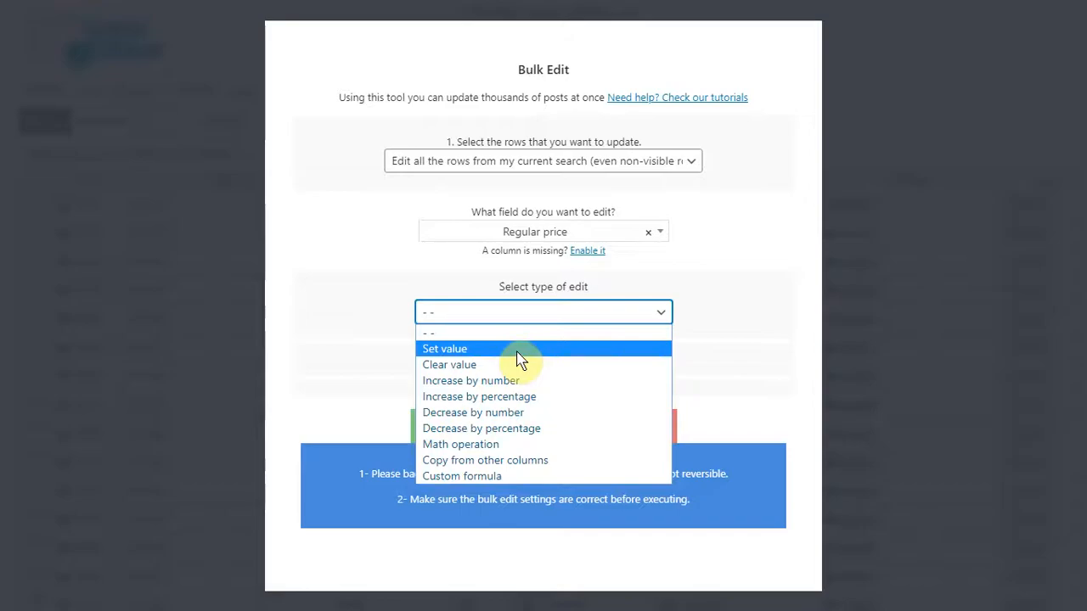
Set the regular price to the fixed value 50 for all 25 products and dismiss the progress window
left_click(445, 348)
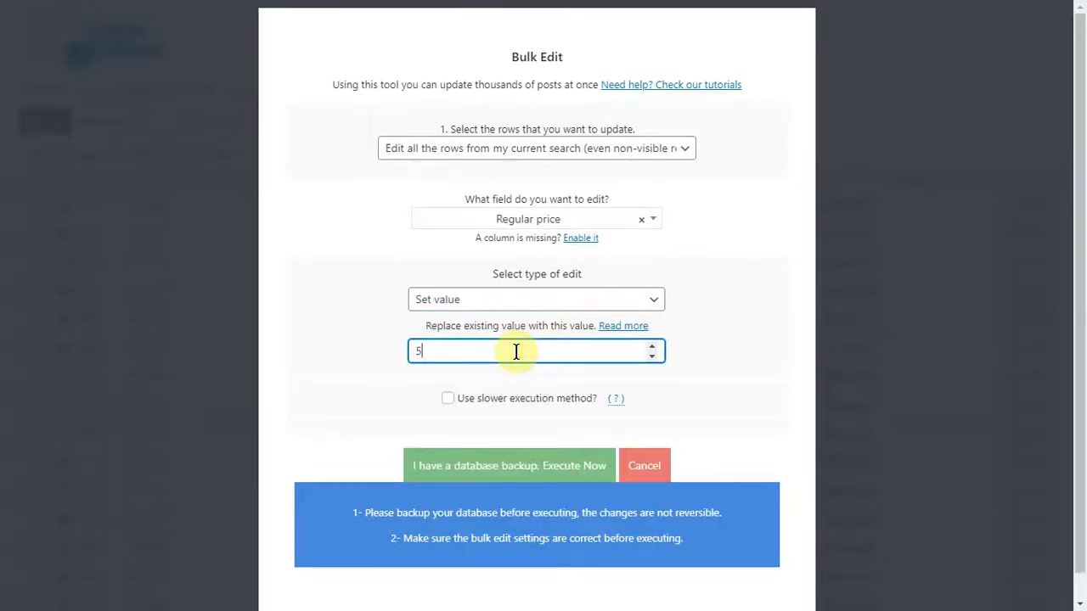
left_click(510, 465)
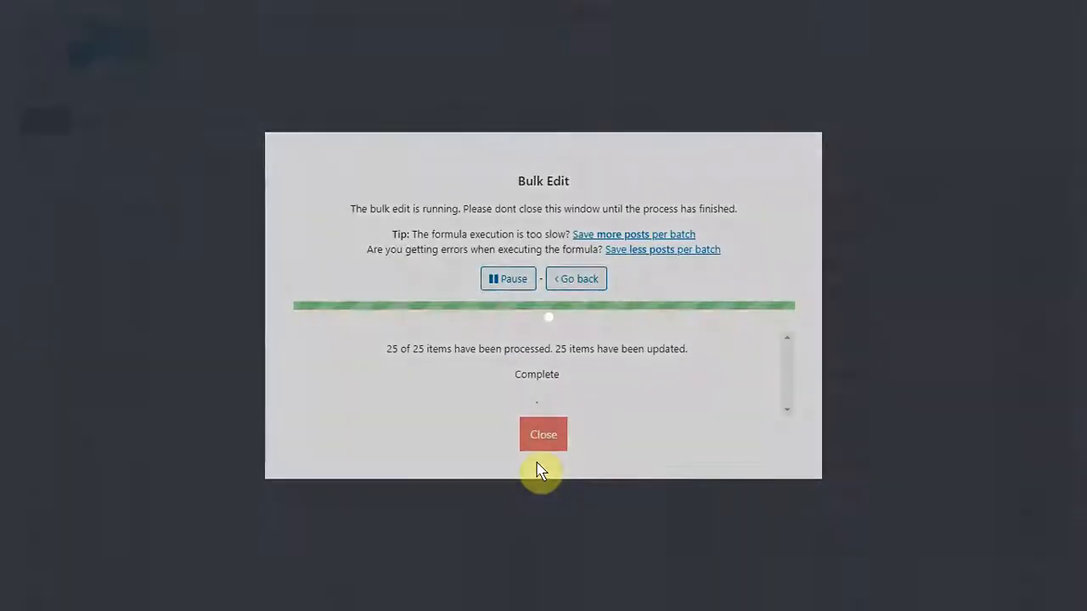
left_click(543, 434)
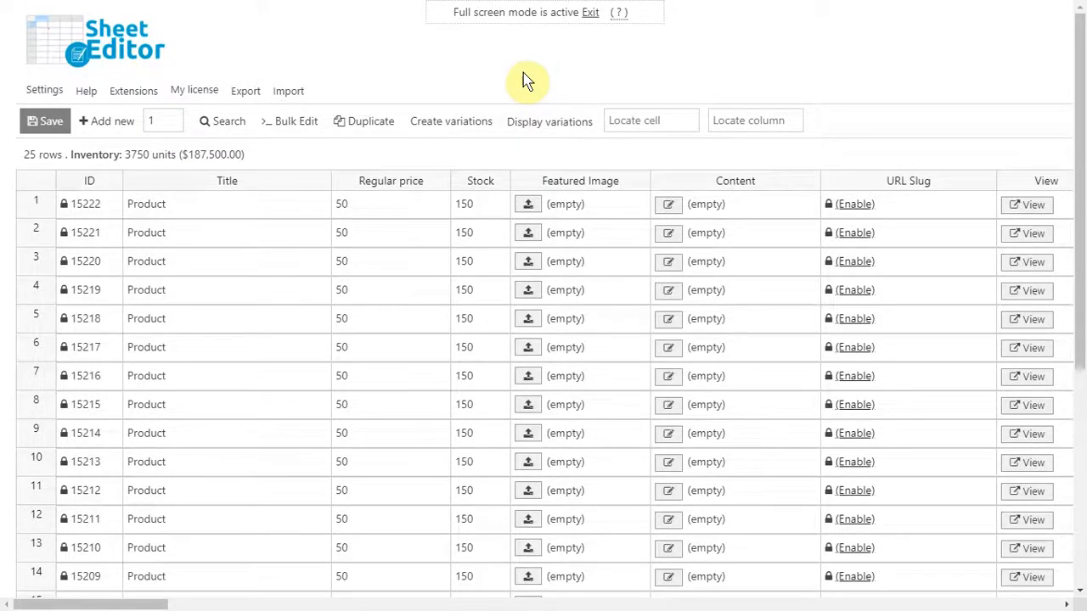
Bulk edit rows found by the keyword 'product', targeting the Regular price field
left_click(296, 121)
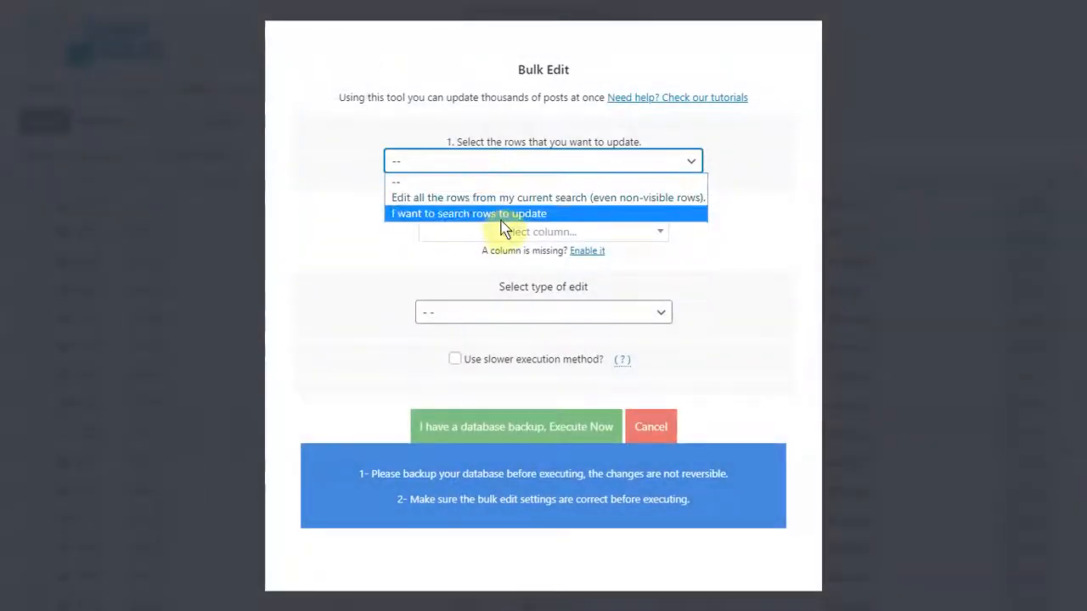
left_click(468, 214)
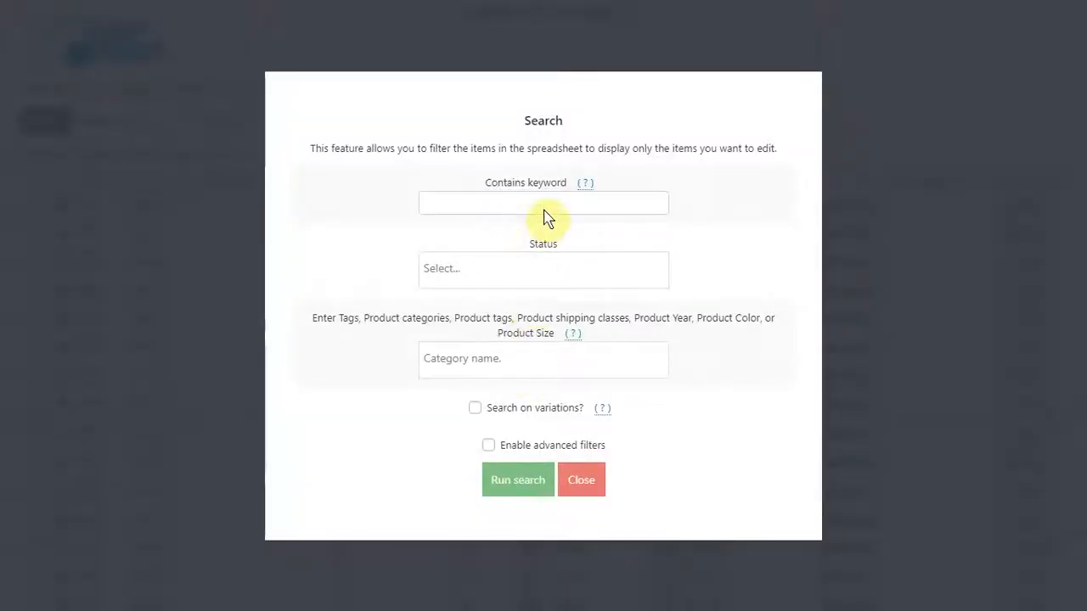
type("product")
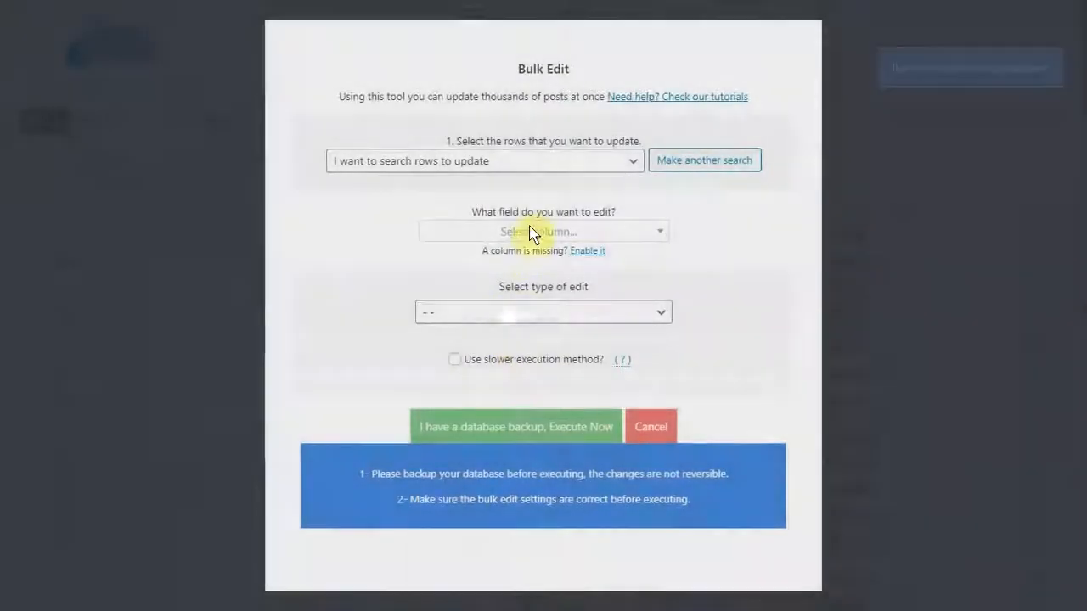
left_click(543, 231)
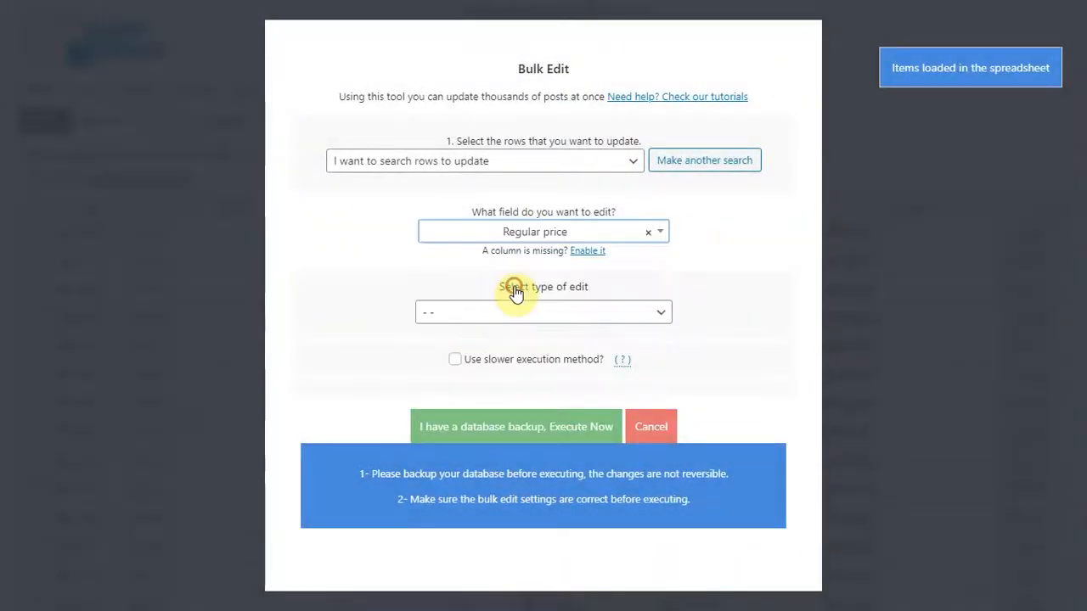
left_click(543, 313)
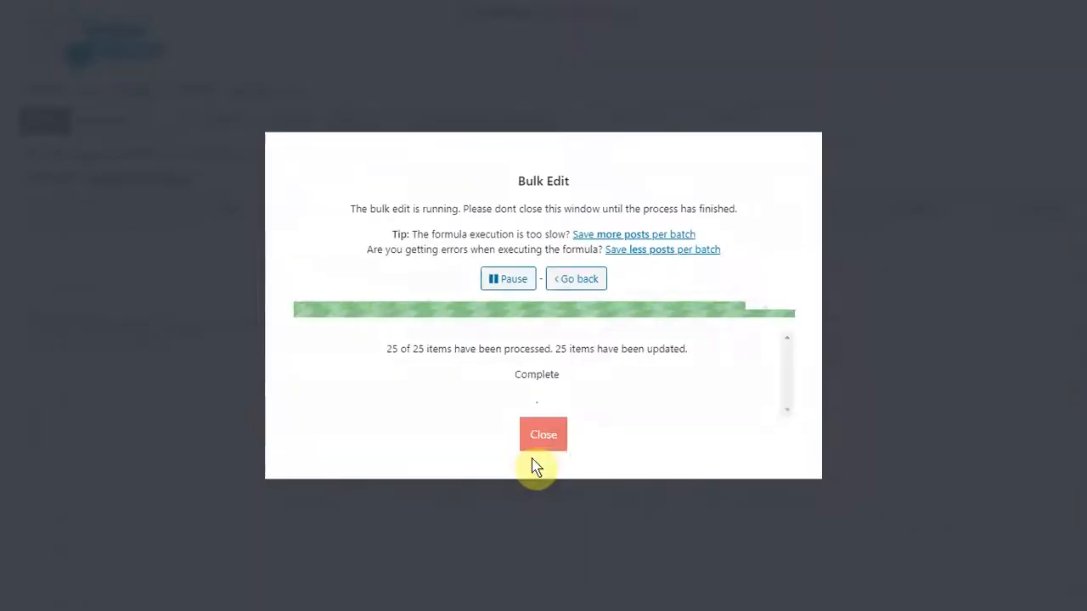
Run the price update across all 25 matched products and close the progress window
left_click(543, 434)
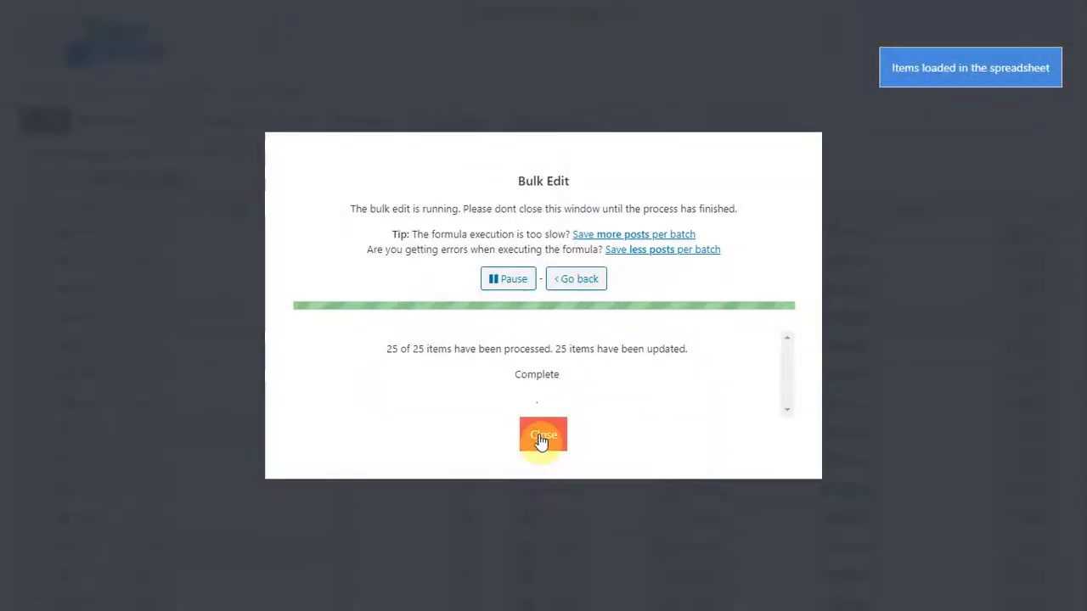
left_click(543, 435)
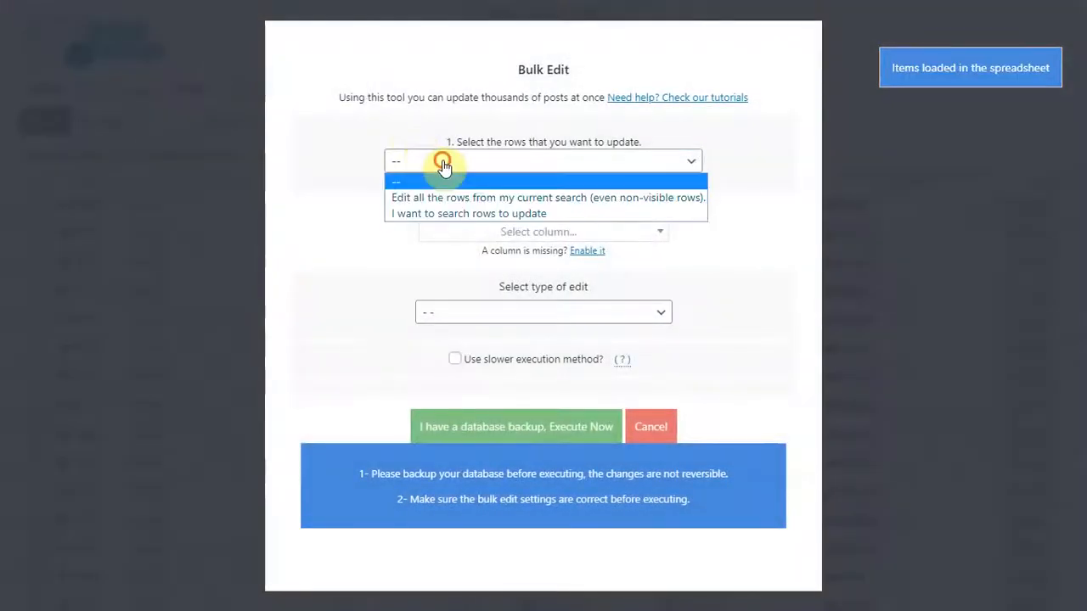
Search rows by category and set their regular price to 69, updating 25 products
left_click(469, 214)
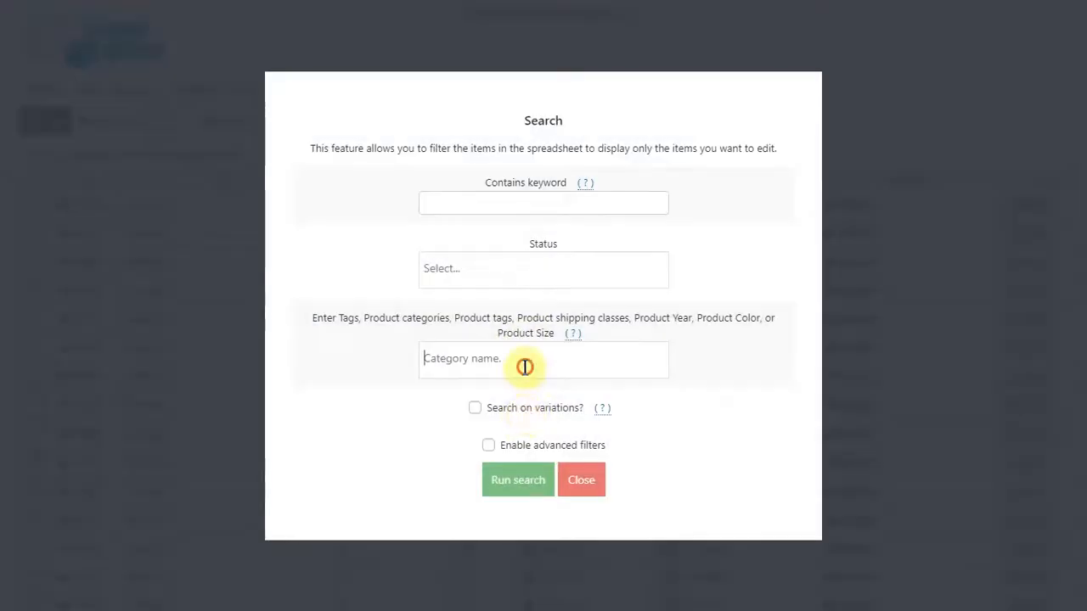
type("my")
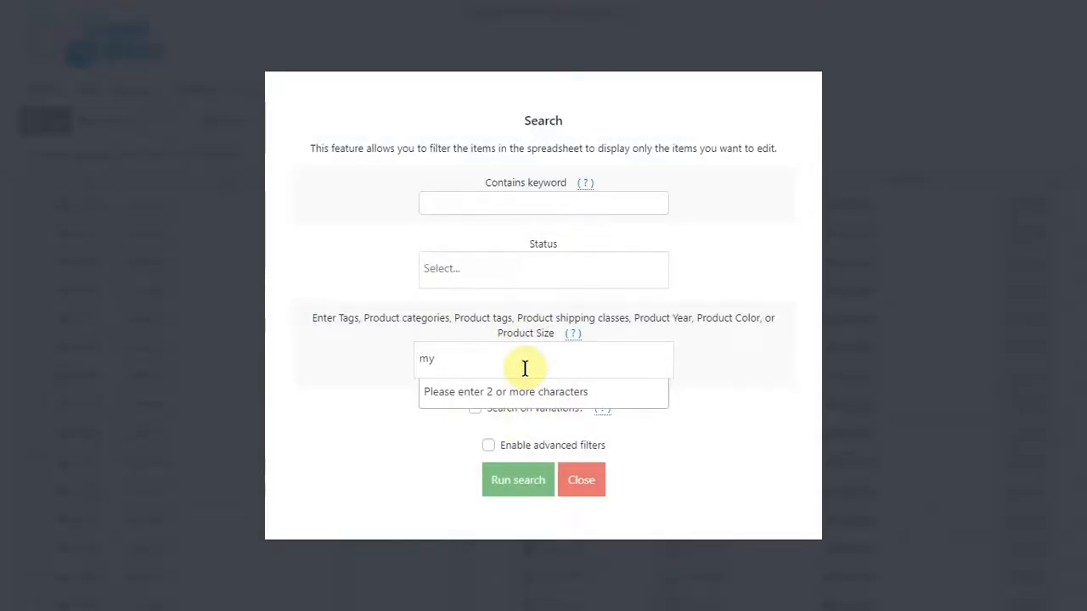
type("ca")
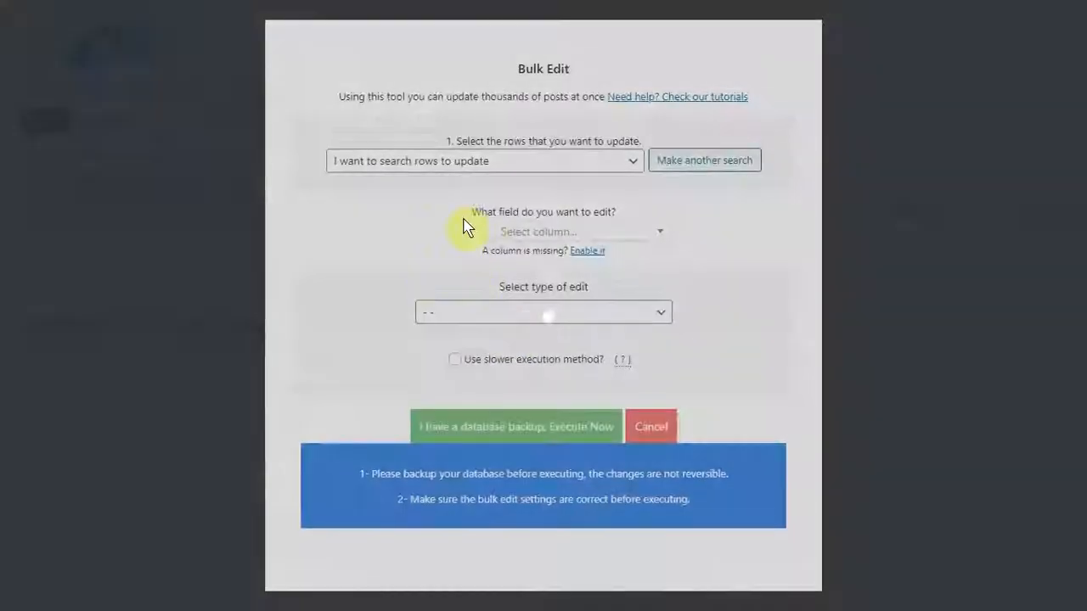
left_click(543, 231)
type("69")
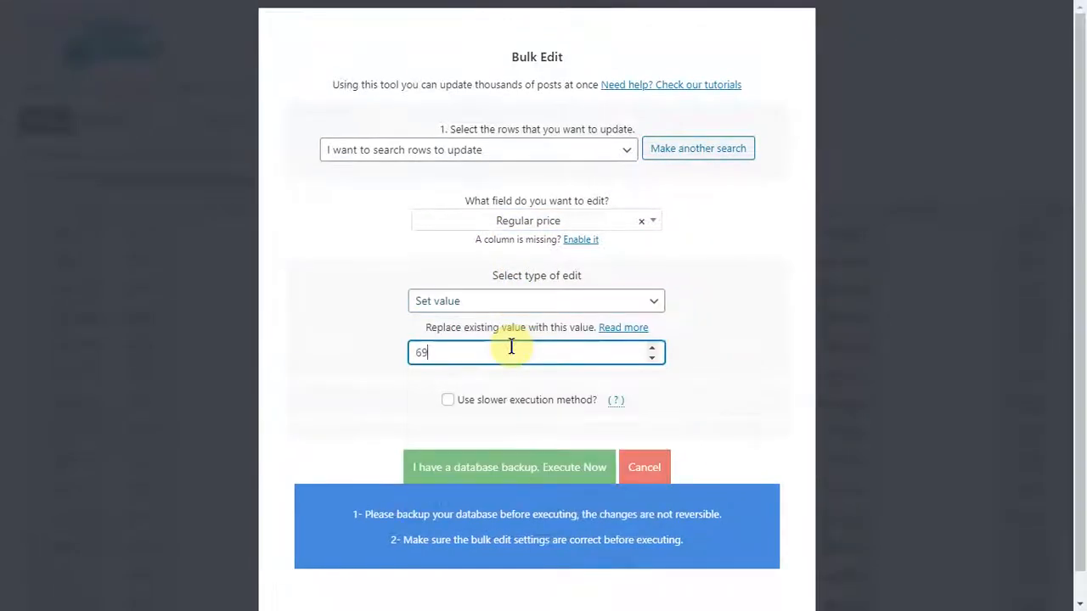
left_click(509, 467)
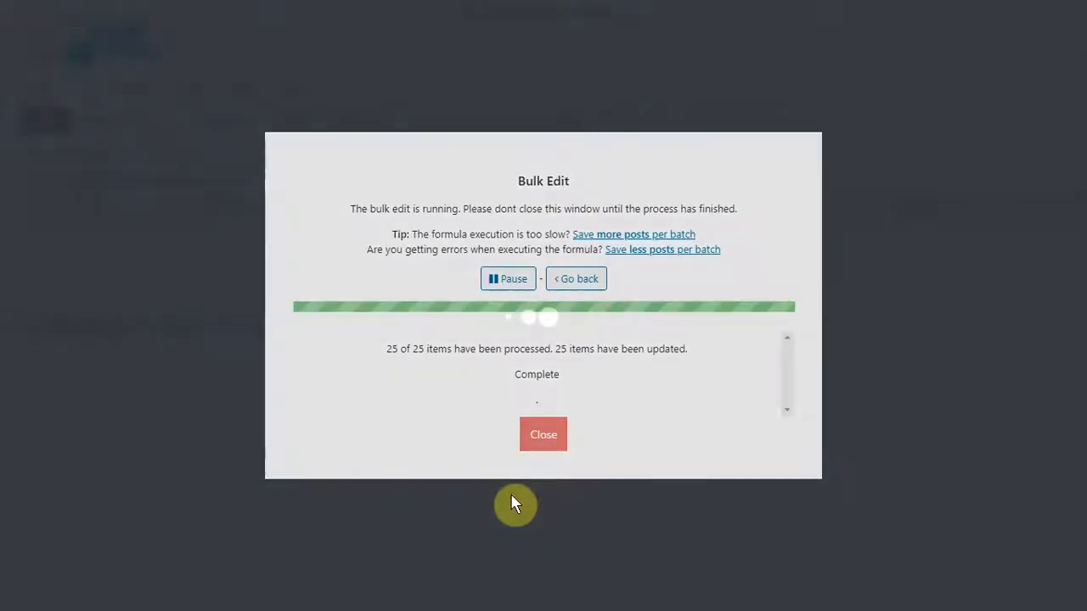
left_click(543, 434)
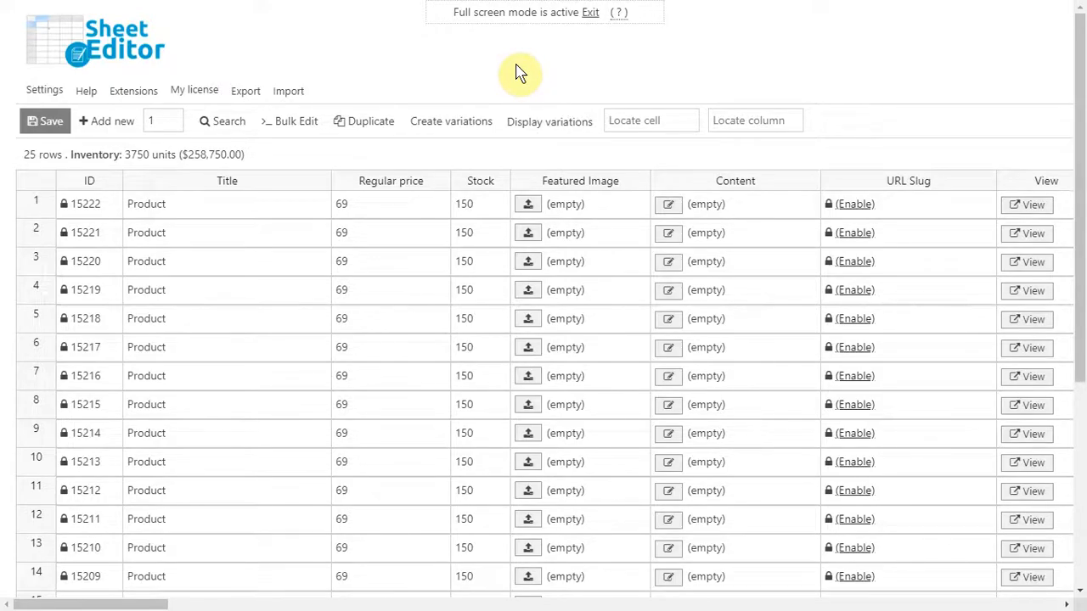
Filter the bulk edit to products with Downloadable checked using advanced filters and run the search
left_click(295, 121)
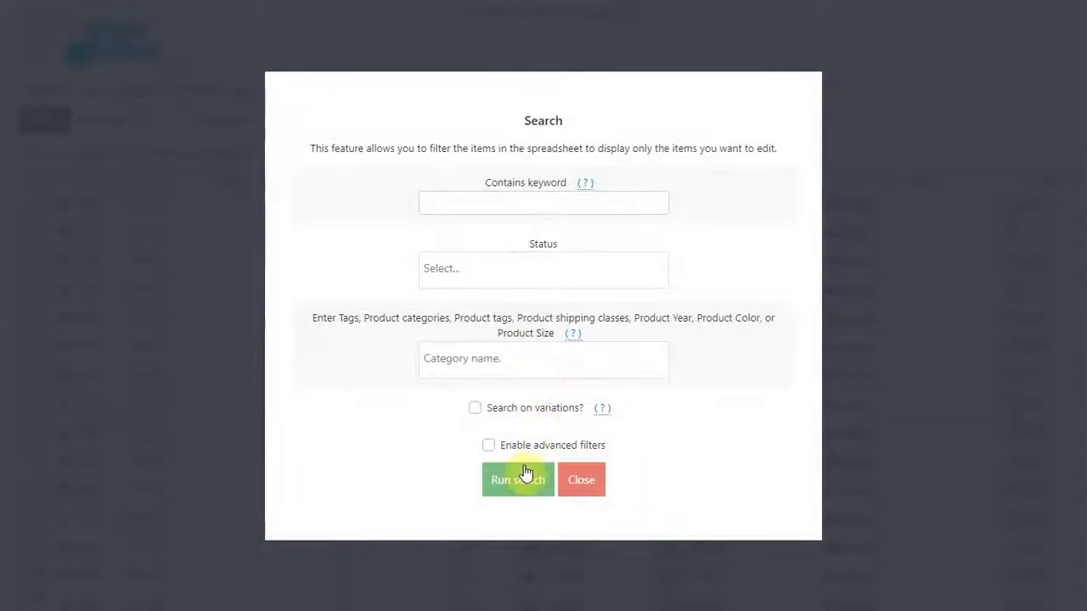
left_click(489, 445)
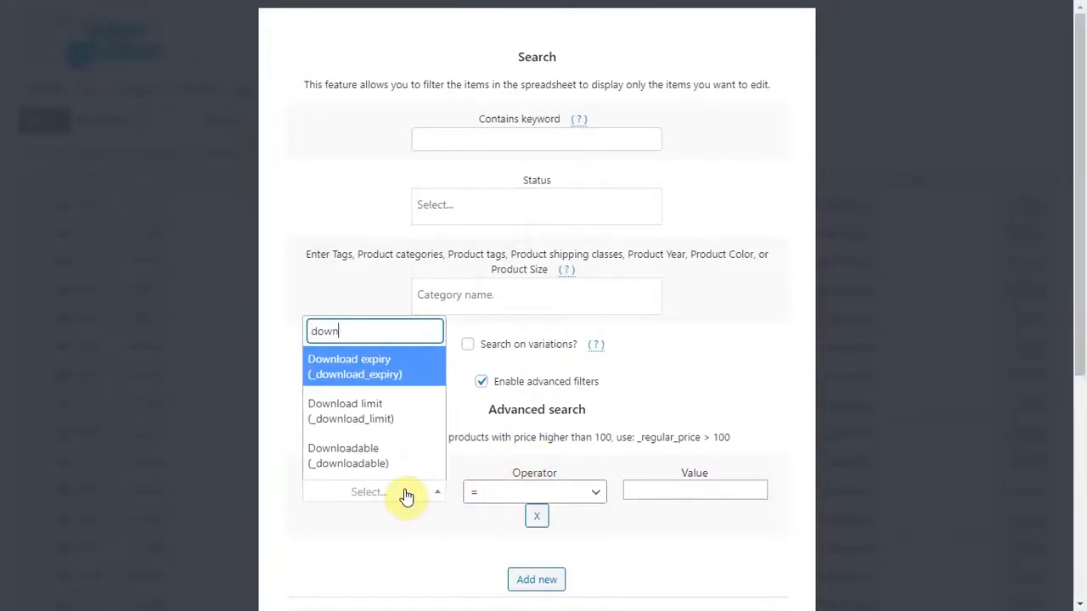
left_click(347, 455)
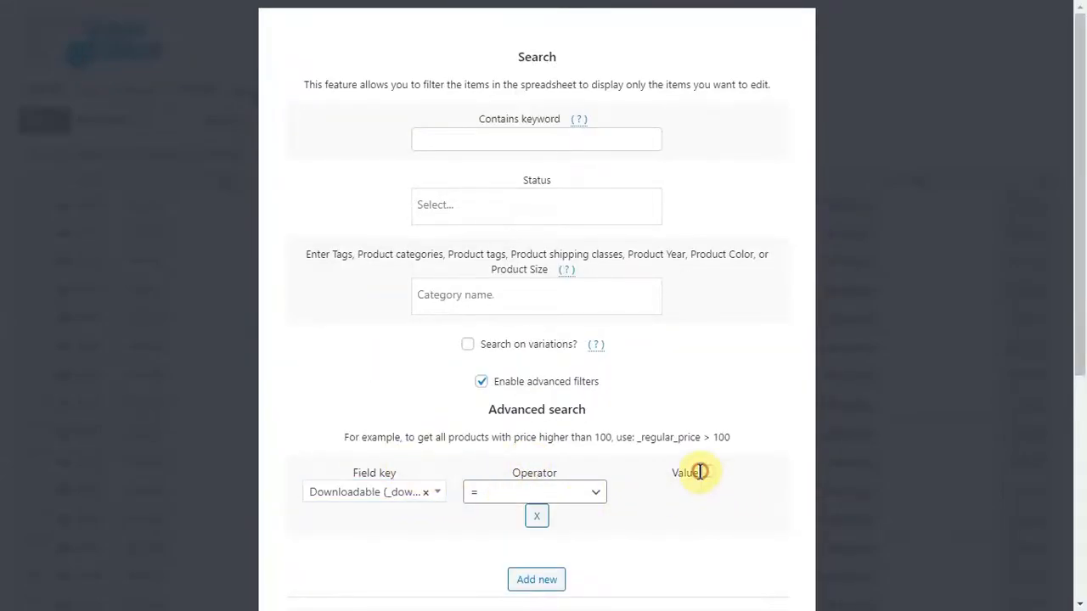
scroll("down", 3)
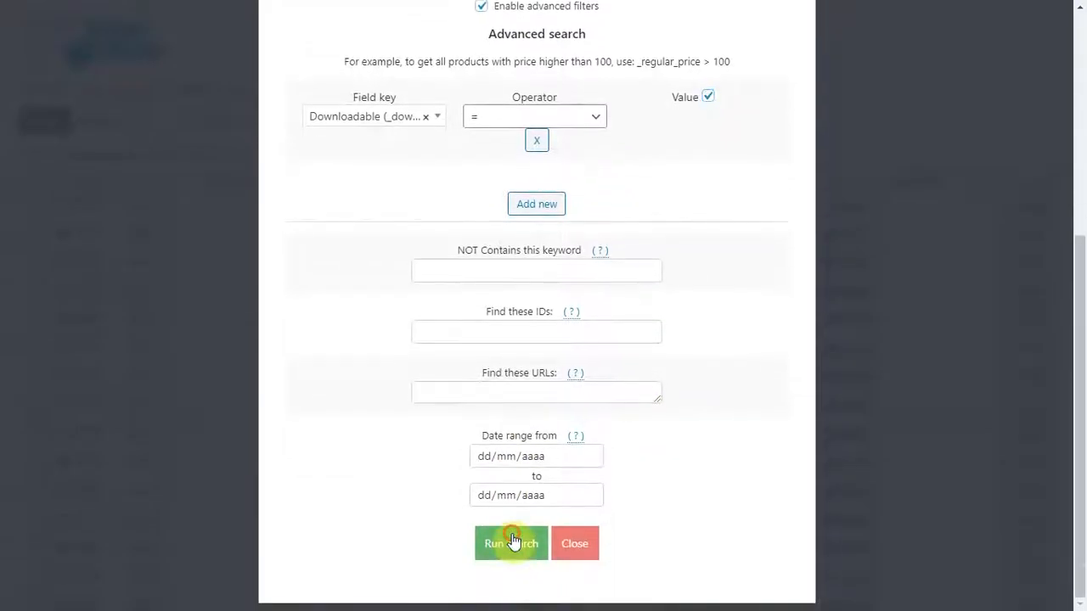
left_click(509, 543)
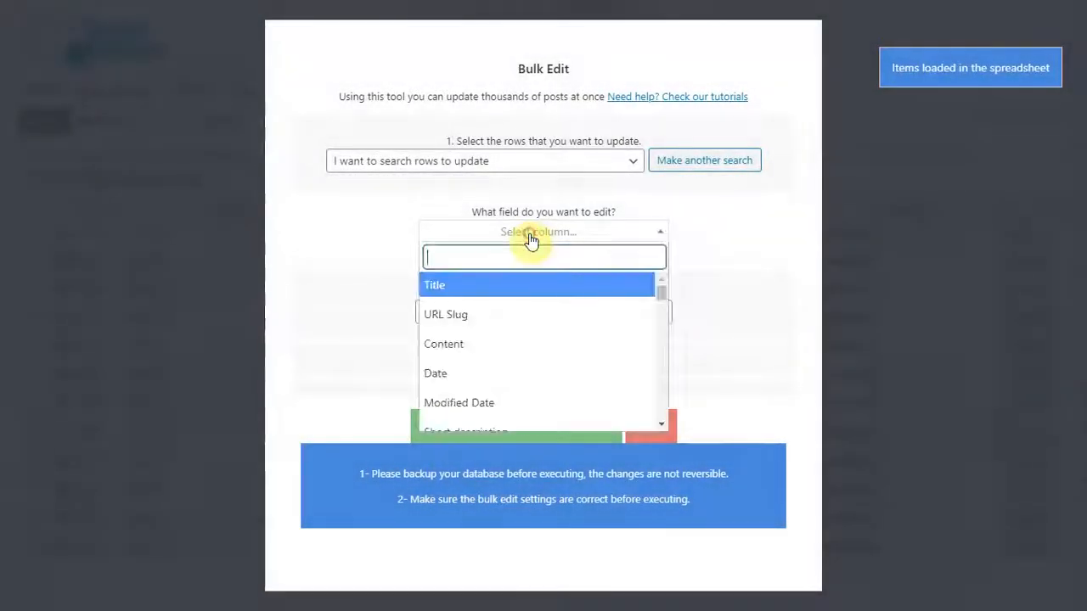
Set the regular price of the 12 downloadable products to 49.99
type("reg")
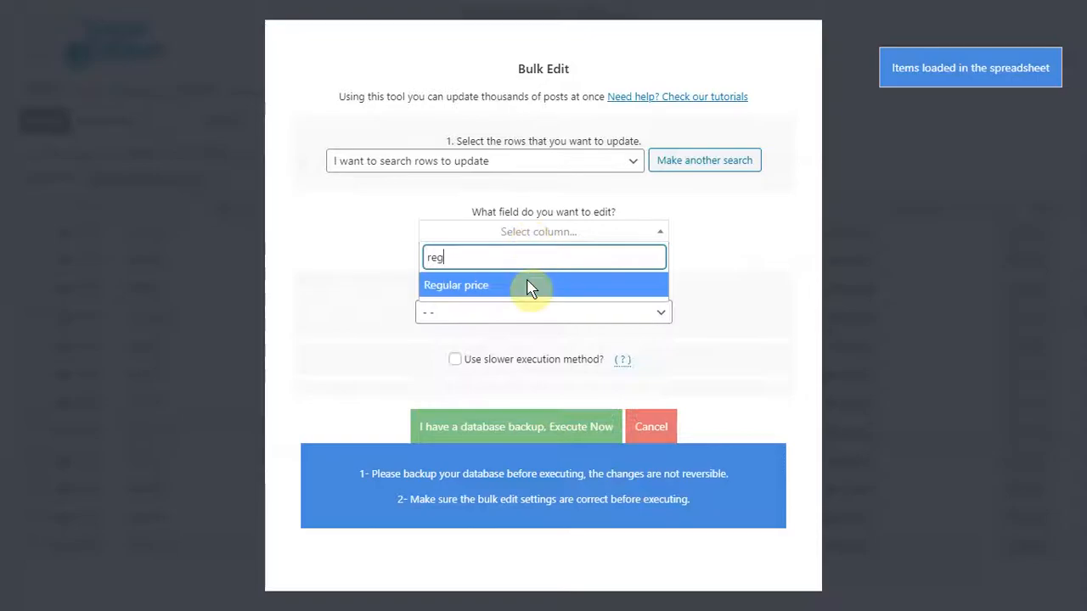
left_click(455, 286)
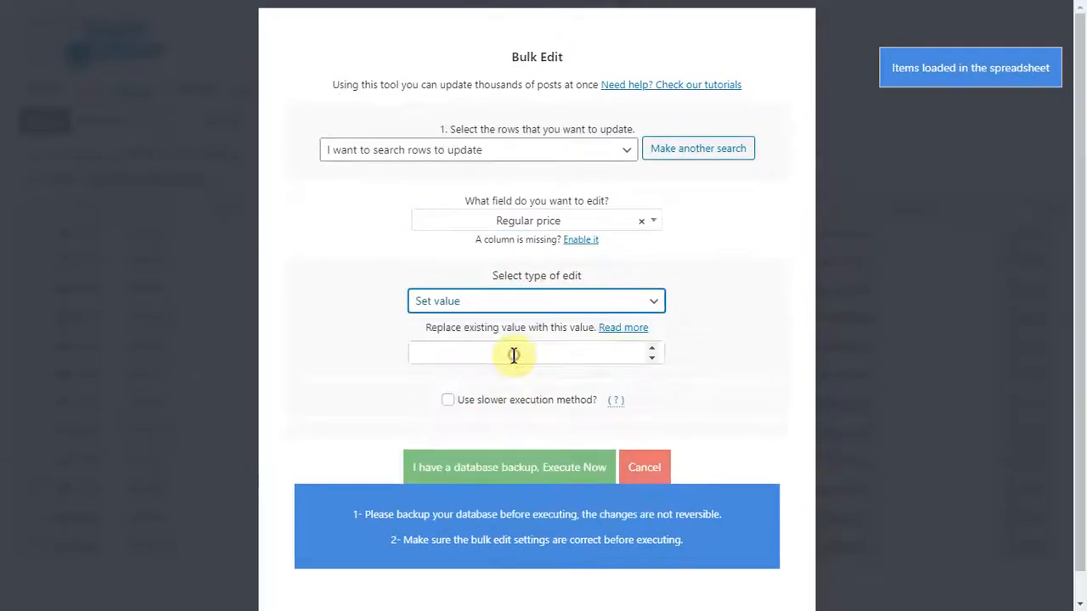
left_click(536, 351)
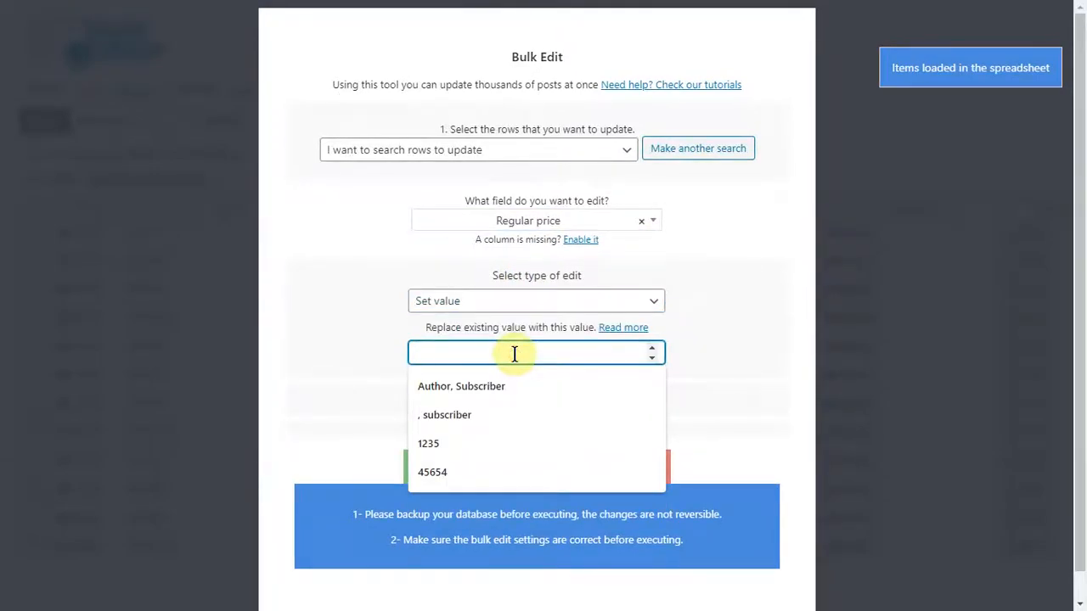
type("49.99")
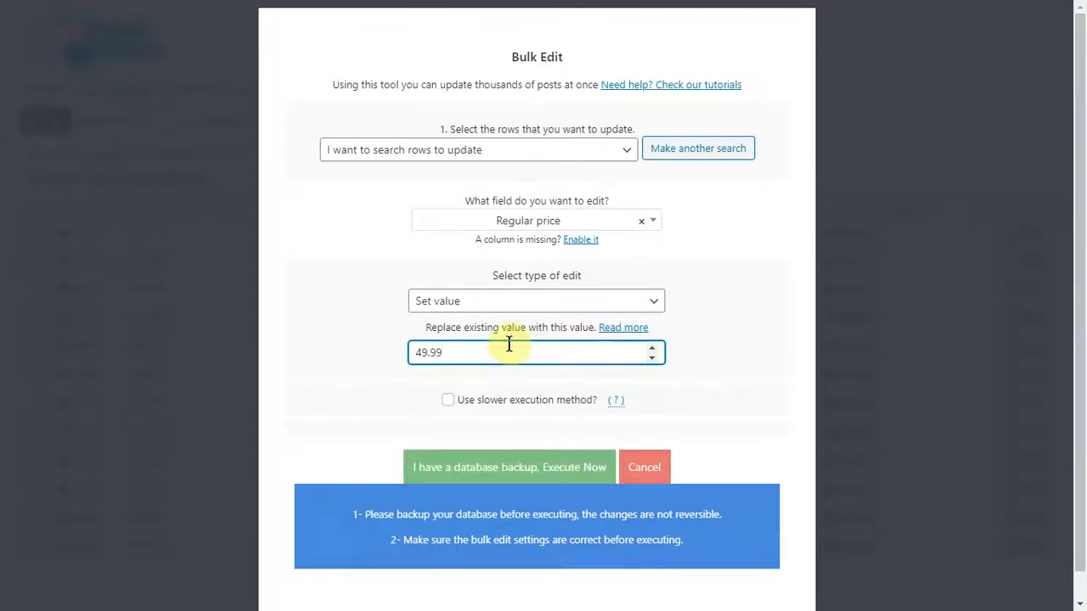
left_click(510, 467)
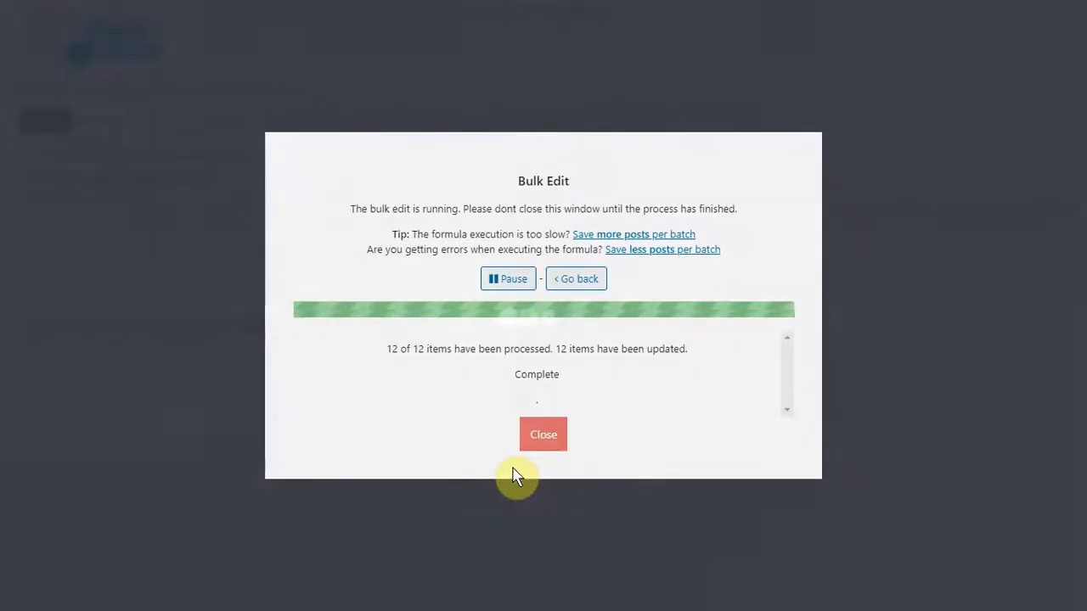